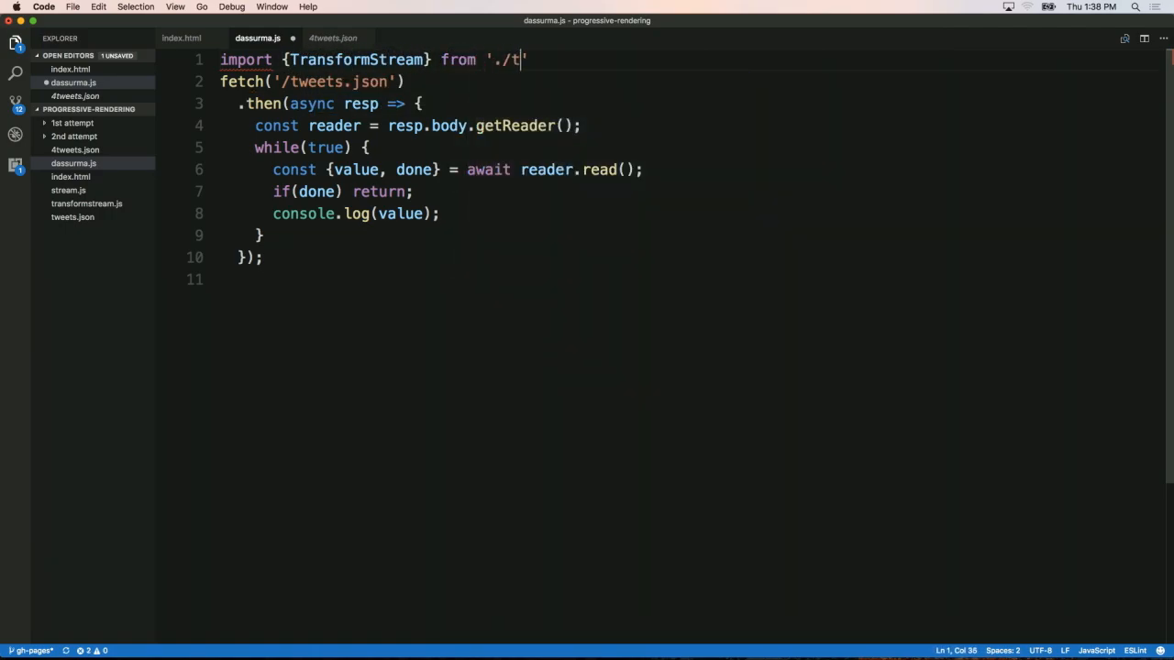
Complete the import of TransformStream from './transformstream.js' at the top of dassurma.js.
text(ransformstream.js';)
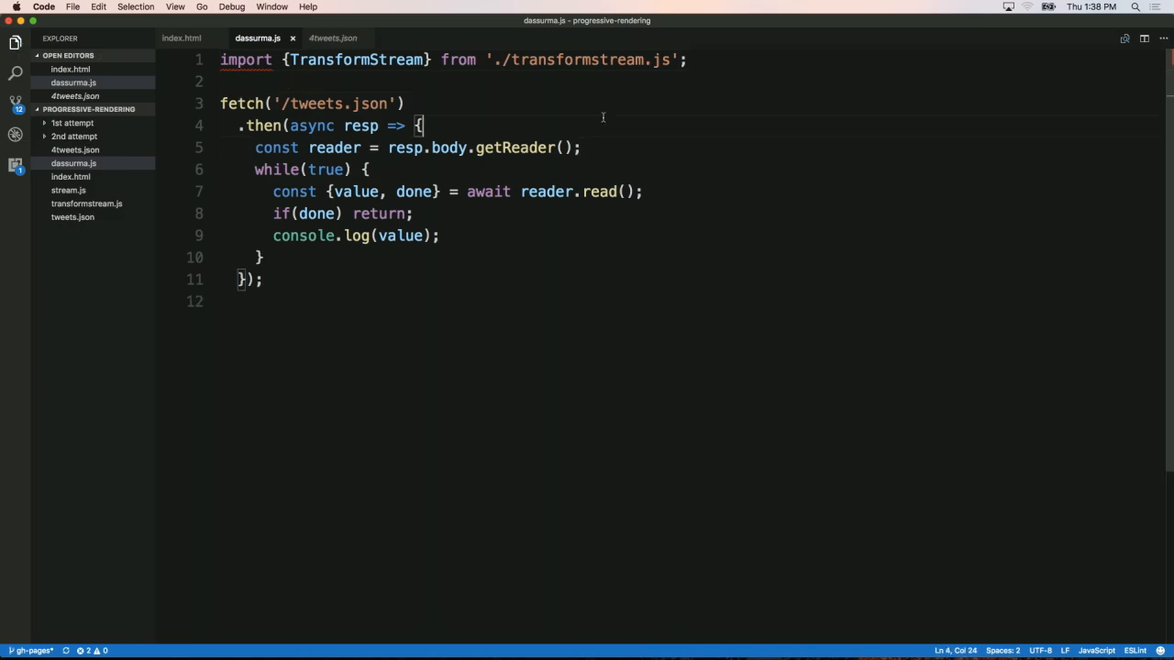
Write resp.body.pipeThrough(new TransformStream()) in the fetch callback, accepting the TransformStream suggestion.
text(resp.bod)
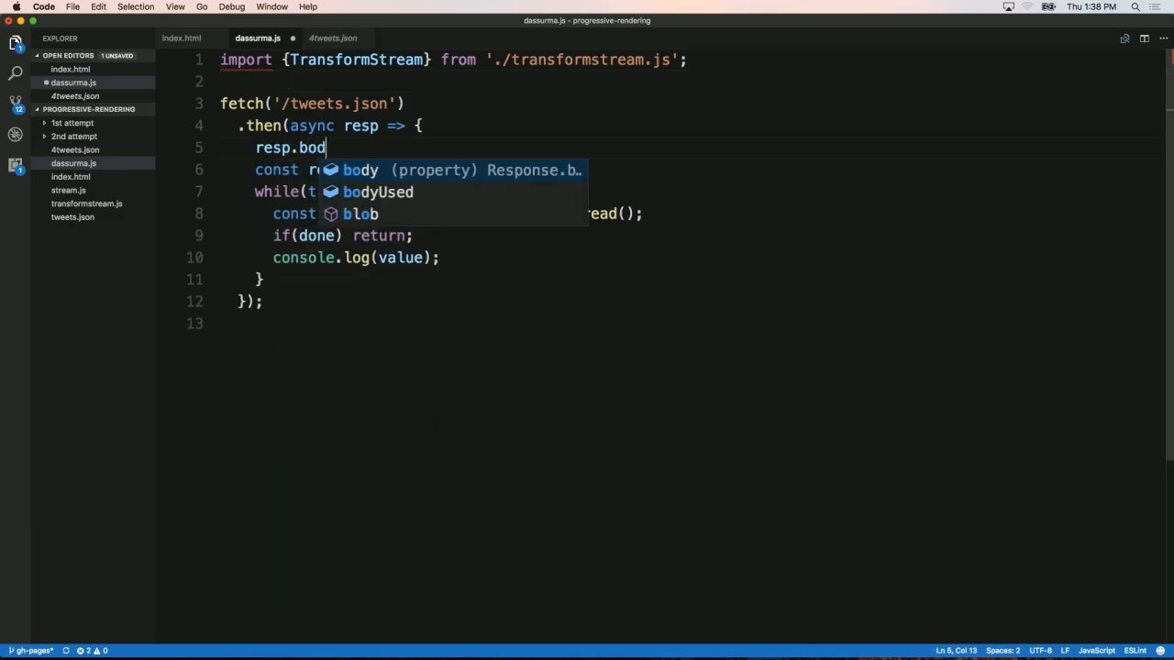
text(y)
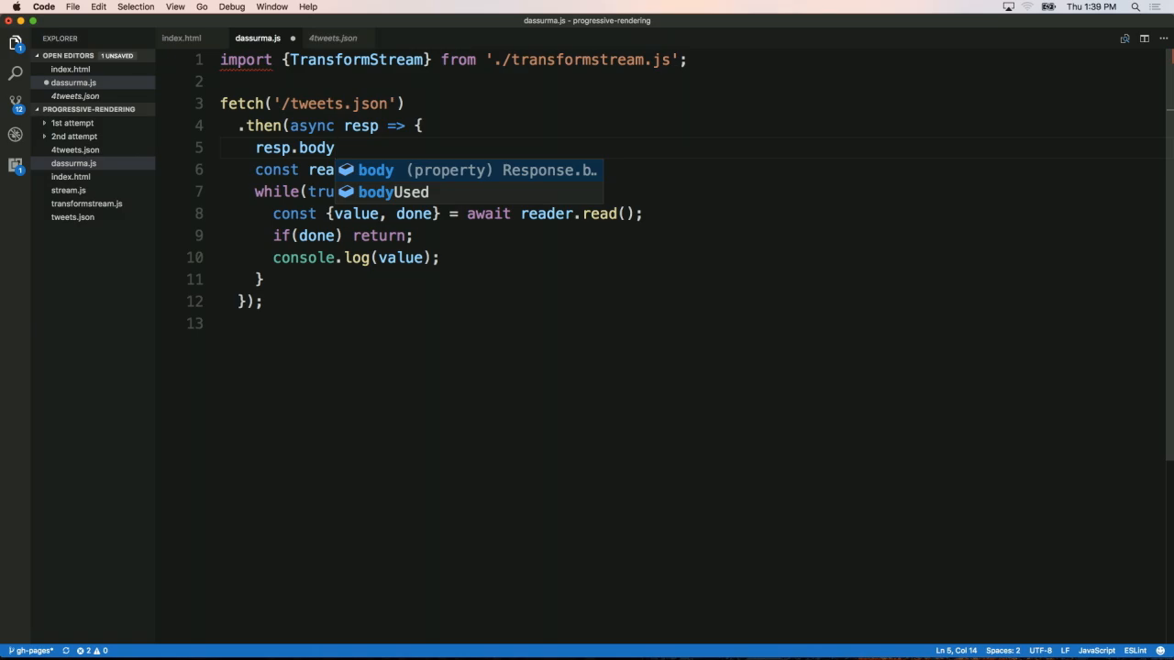
text(.pipeT)
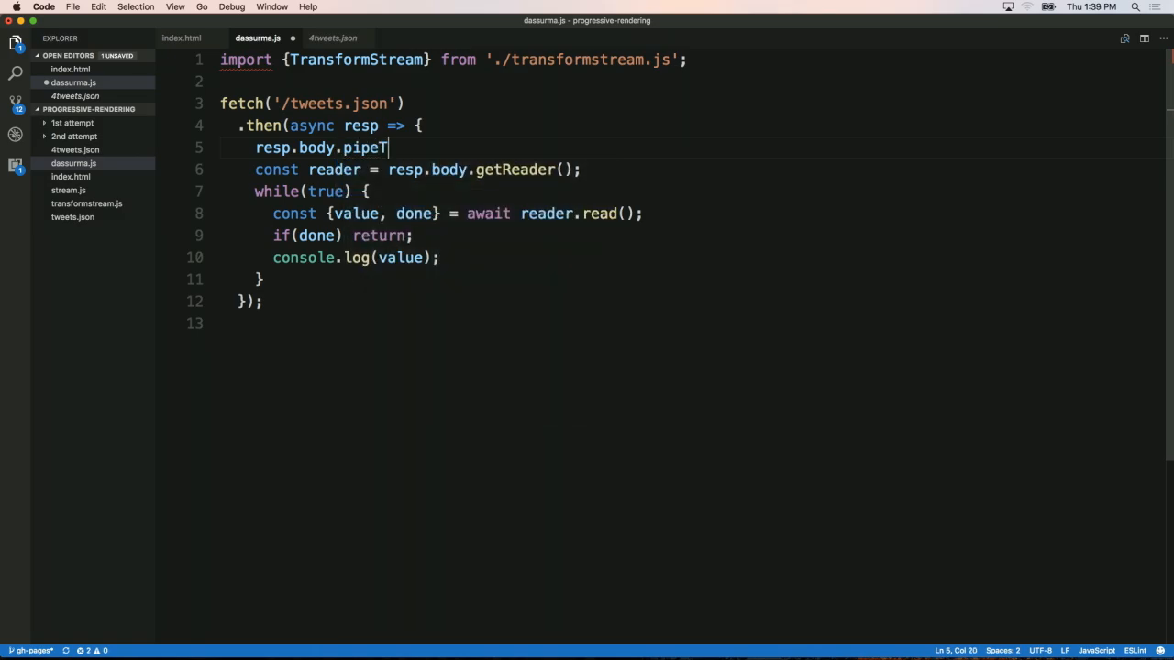
text(hrough())
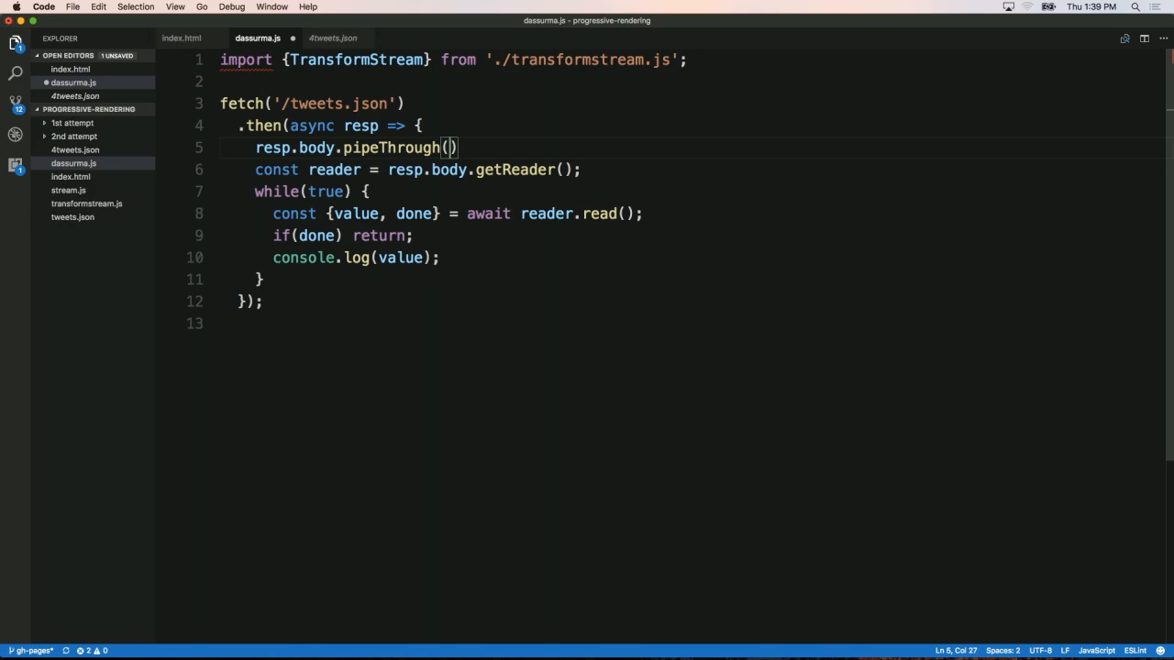
text(new)
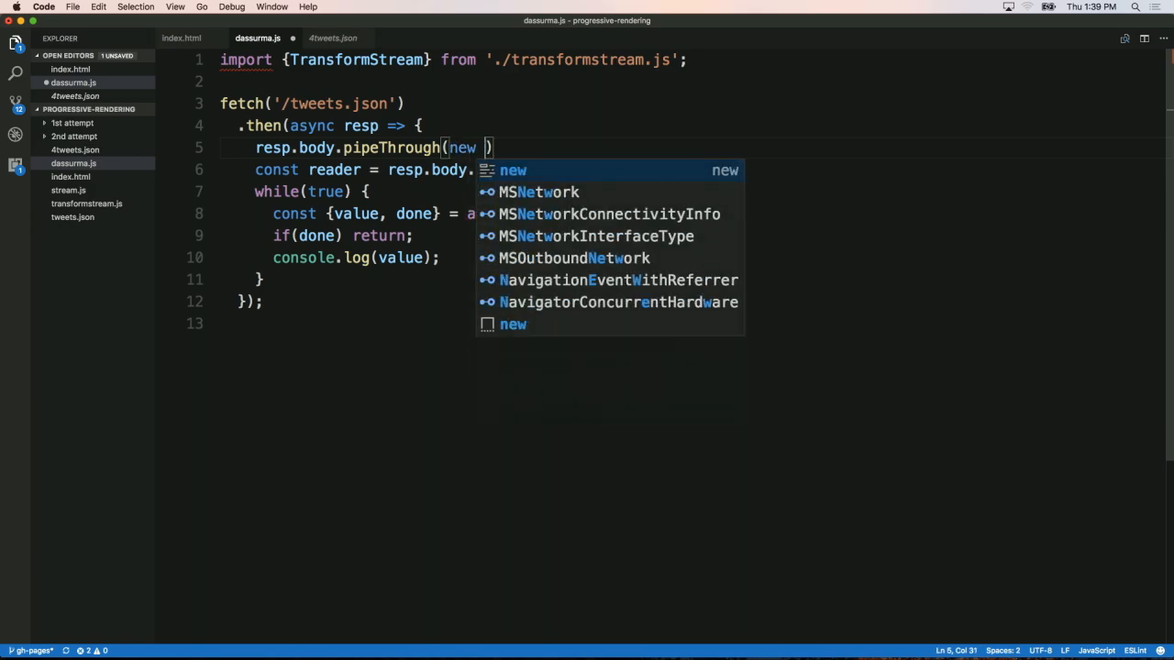
text(Transform)
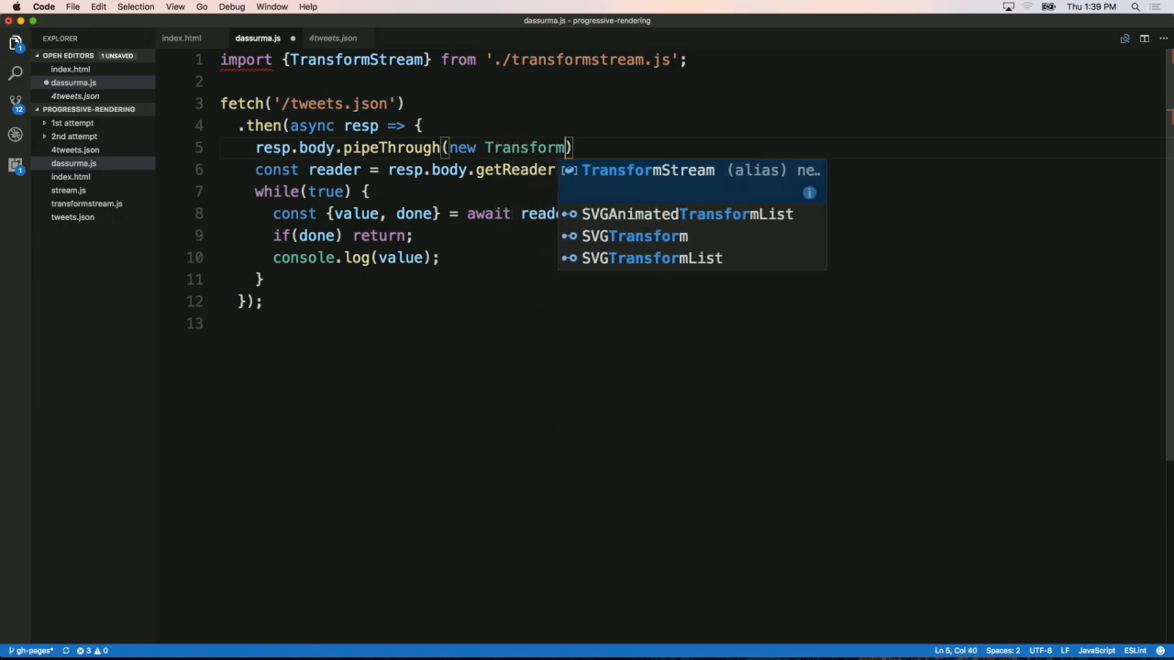
key(Tab)
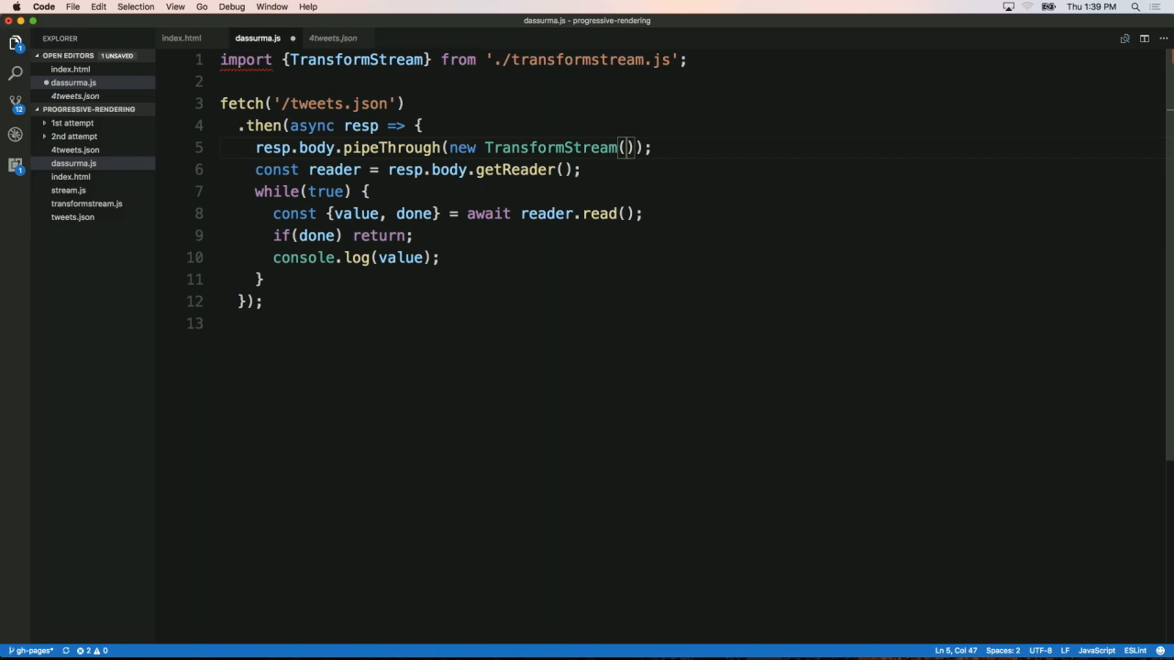
Pass a new JSONTransformer into the TransformStream constructor.
text(n)
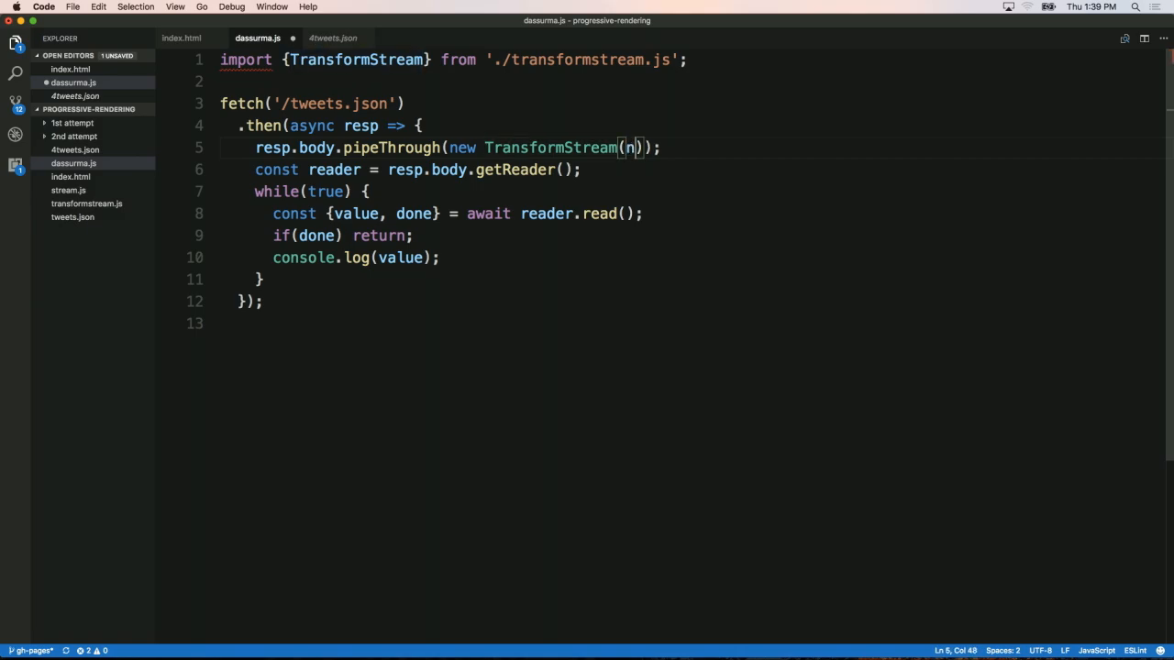
text(ew JSON)
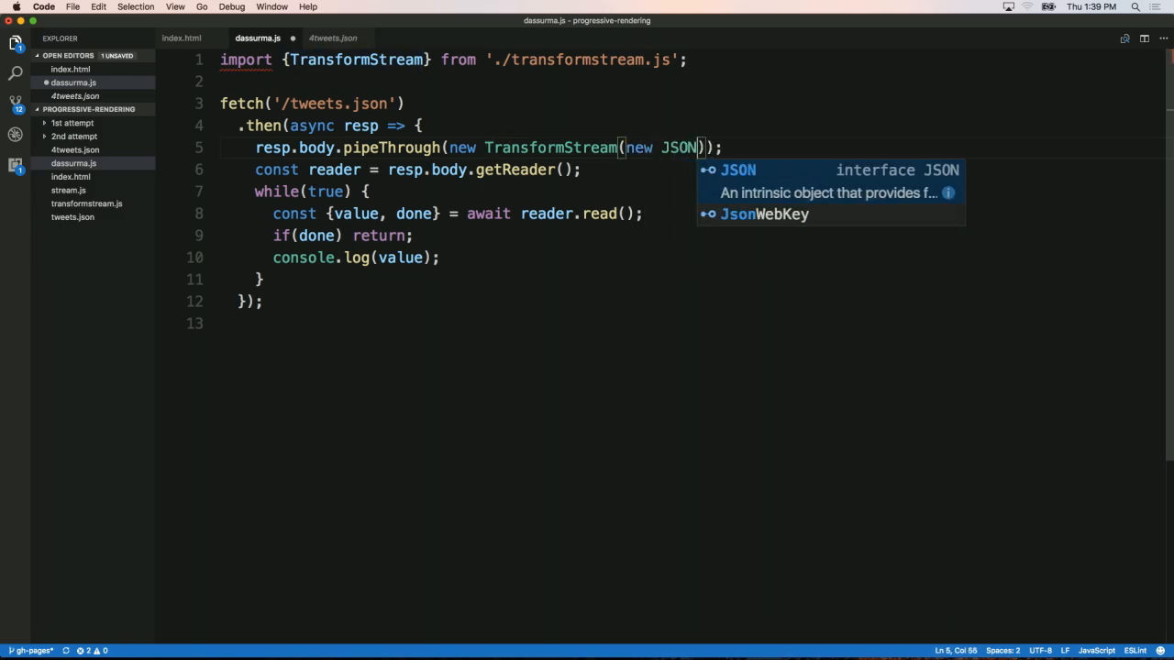
text(Transformer()
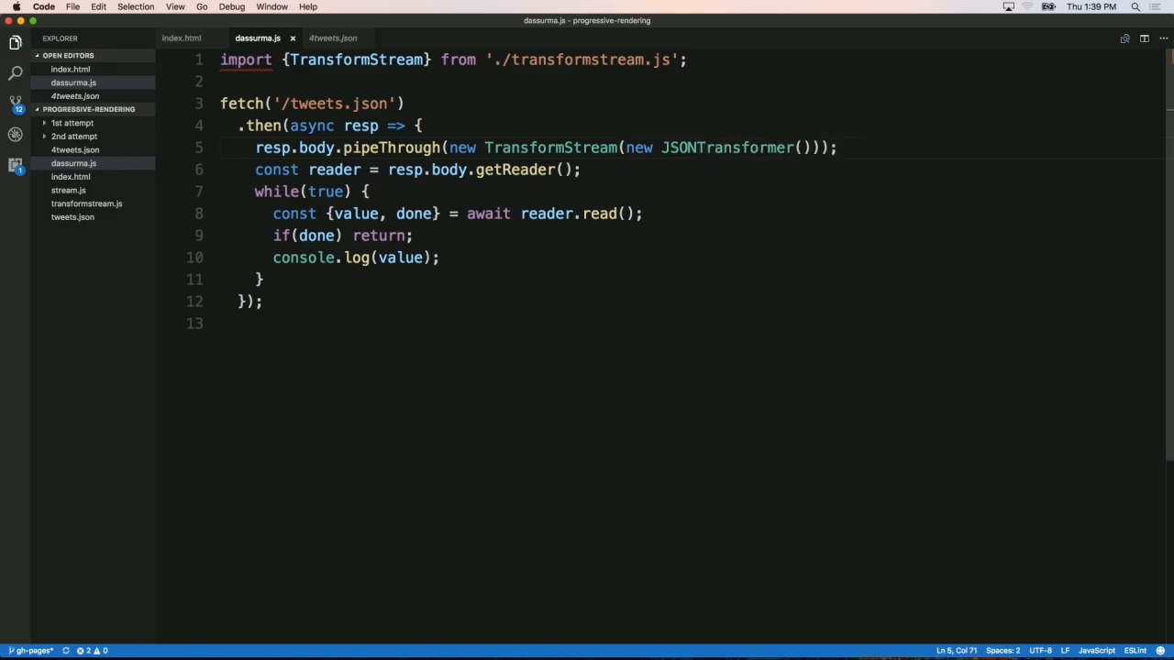
Assign the piped stream to const jsonStream and get the reader from jsonStream instead of resp.body.
double_click(360, 125)
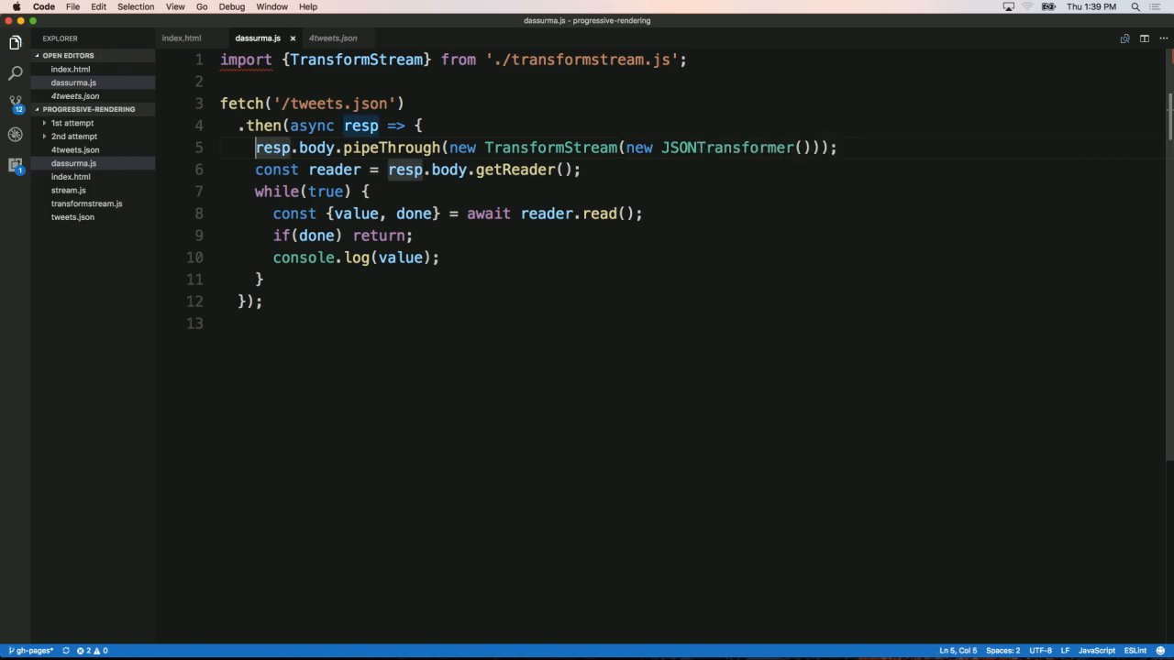
text(const jsonStream =)
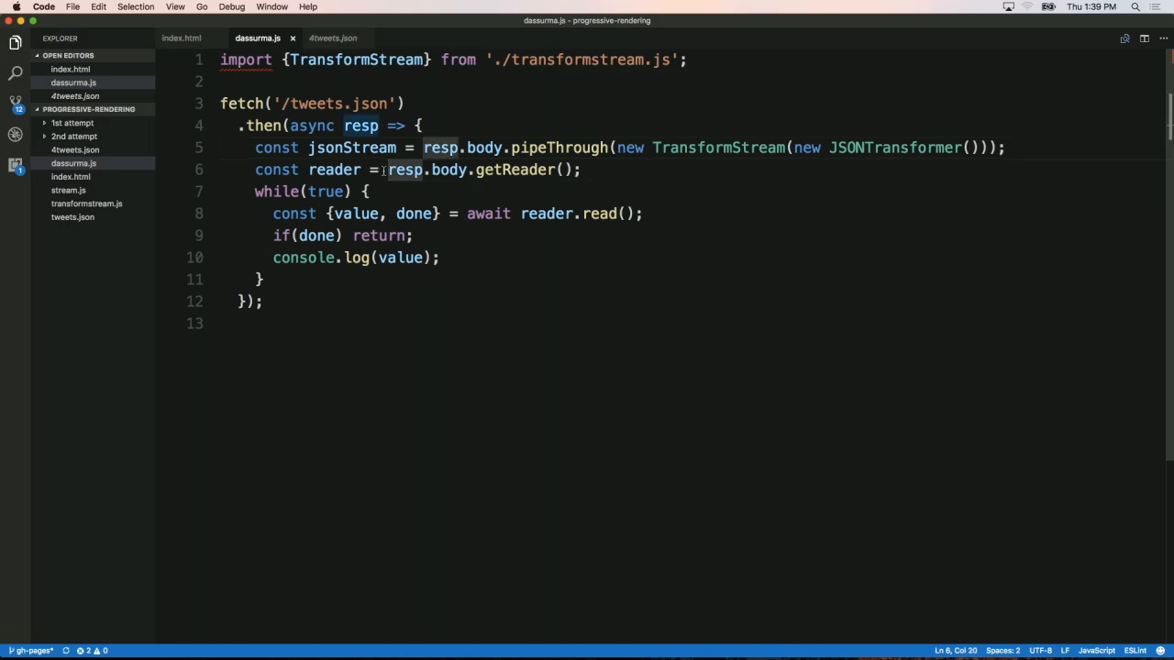
text(jsonStream)
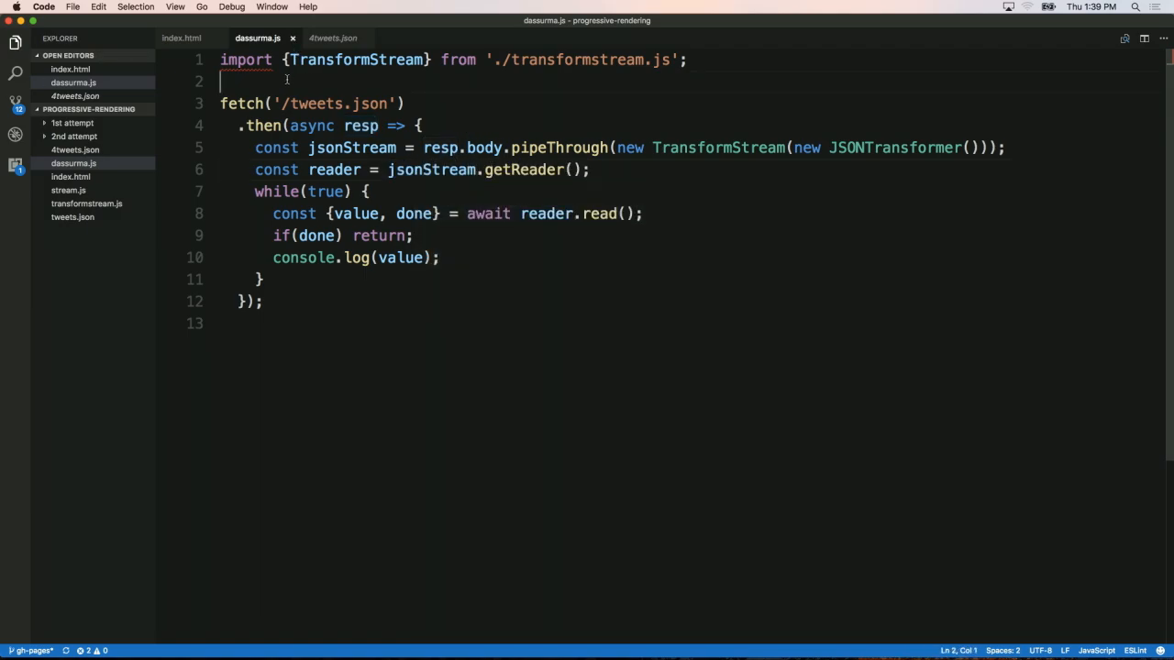
Declare class JSONTransformer above fetch with a constructor, start() {} and flush() {}.
key(enter)
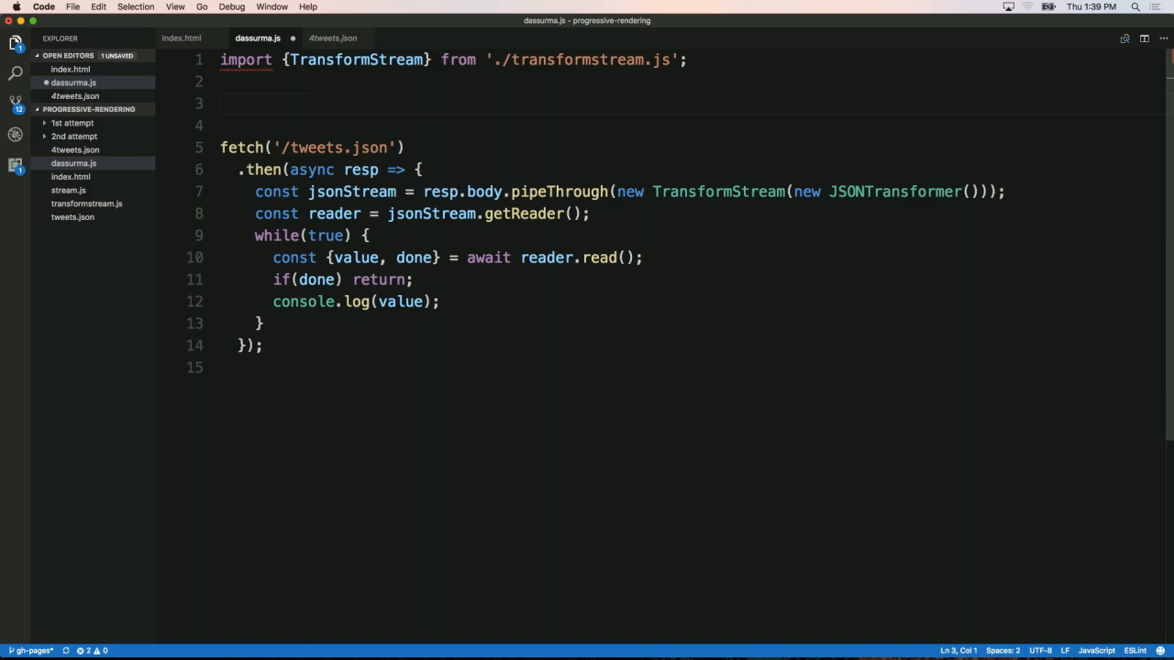
text(class Js)
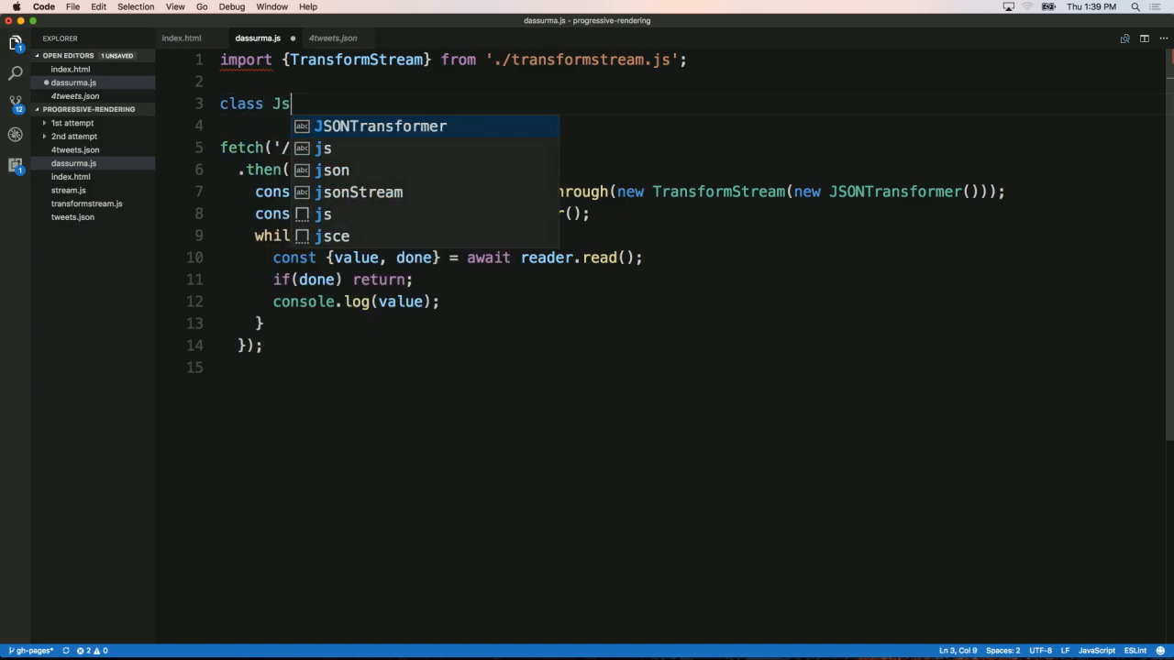
text(ONTransformer {)
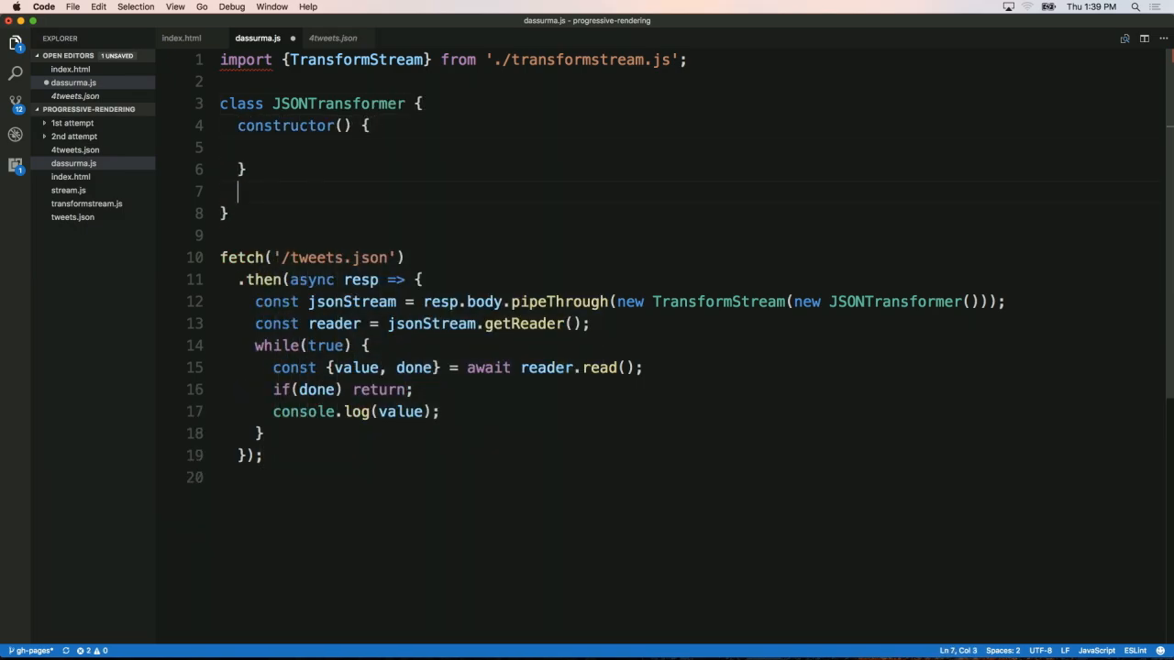
key(Enter)
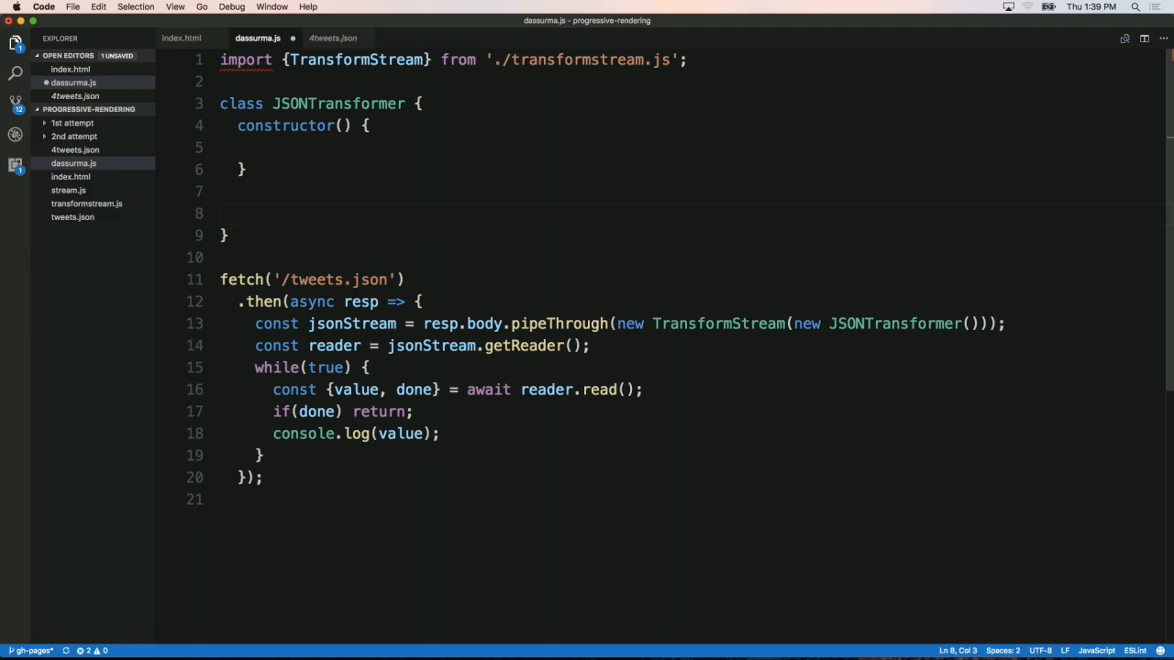
text(st)
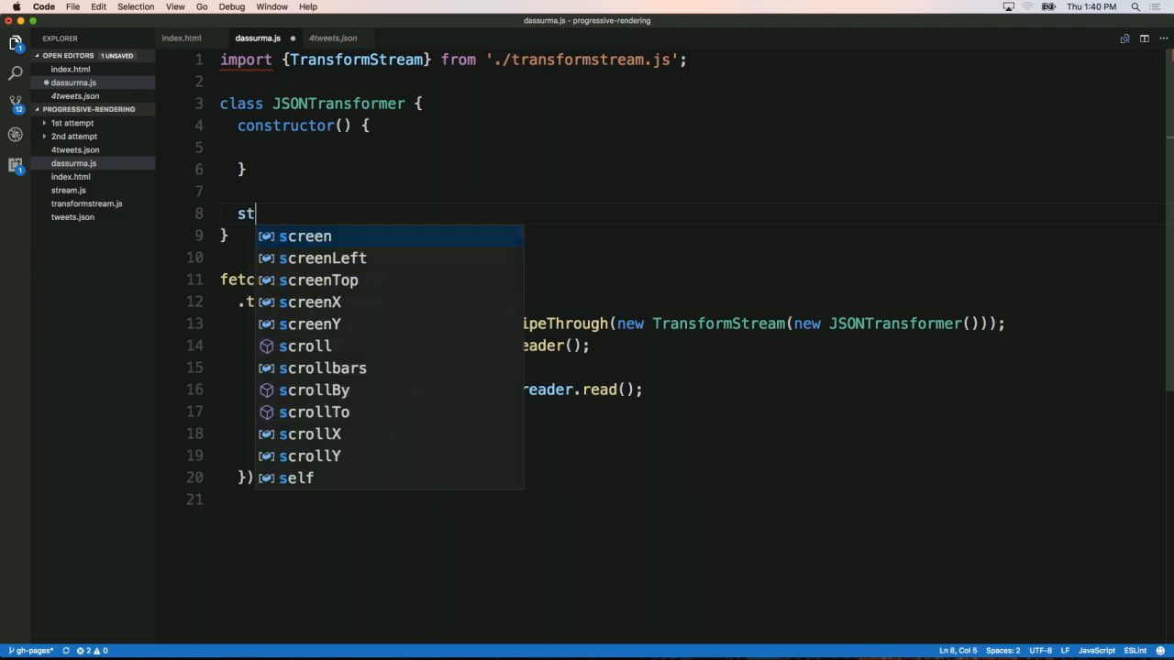
text(art() {)
text(flush()
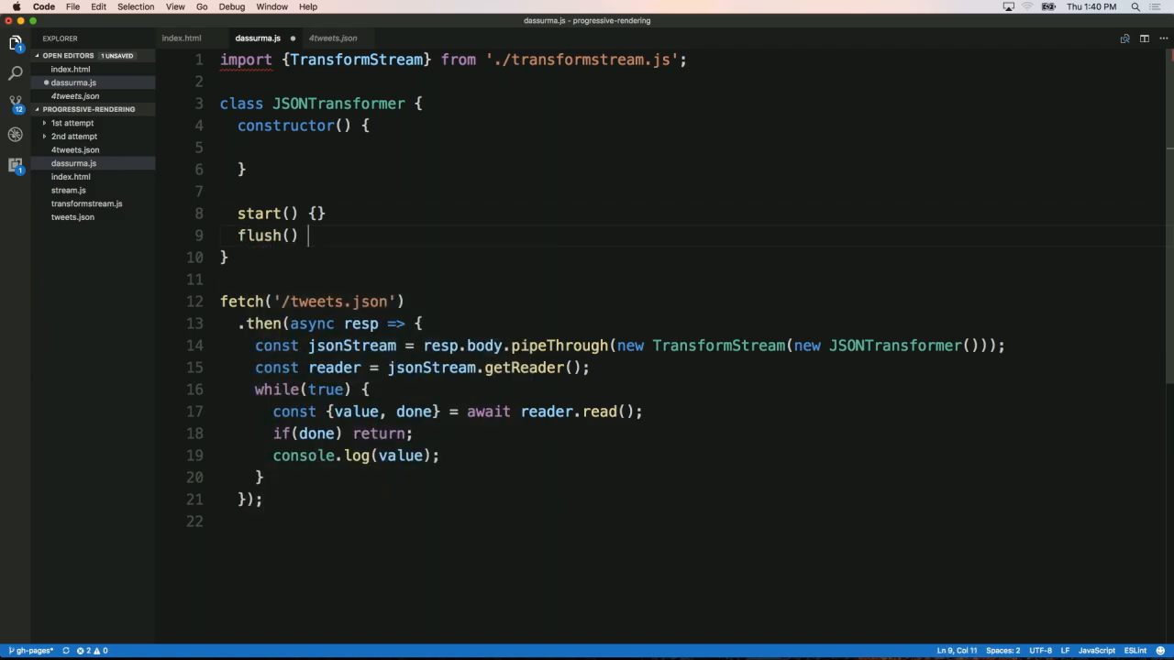
text({})
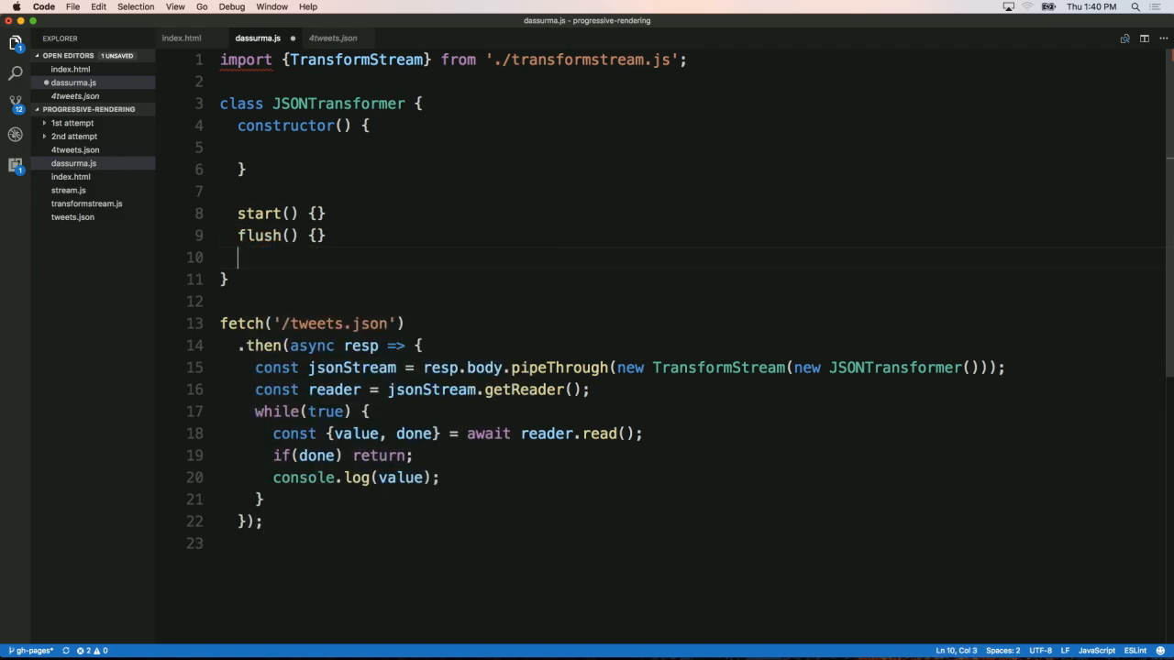
Add a transform(chunk, controller) method stub to JSONTransformer.
text(transform)
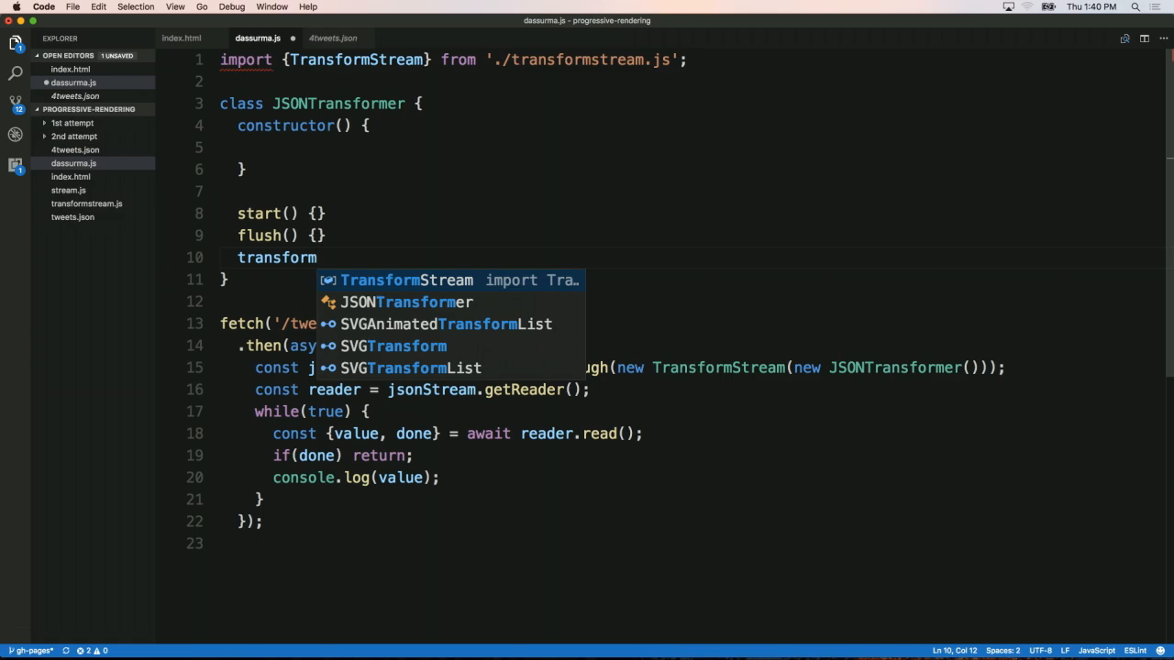
text(() {)
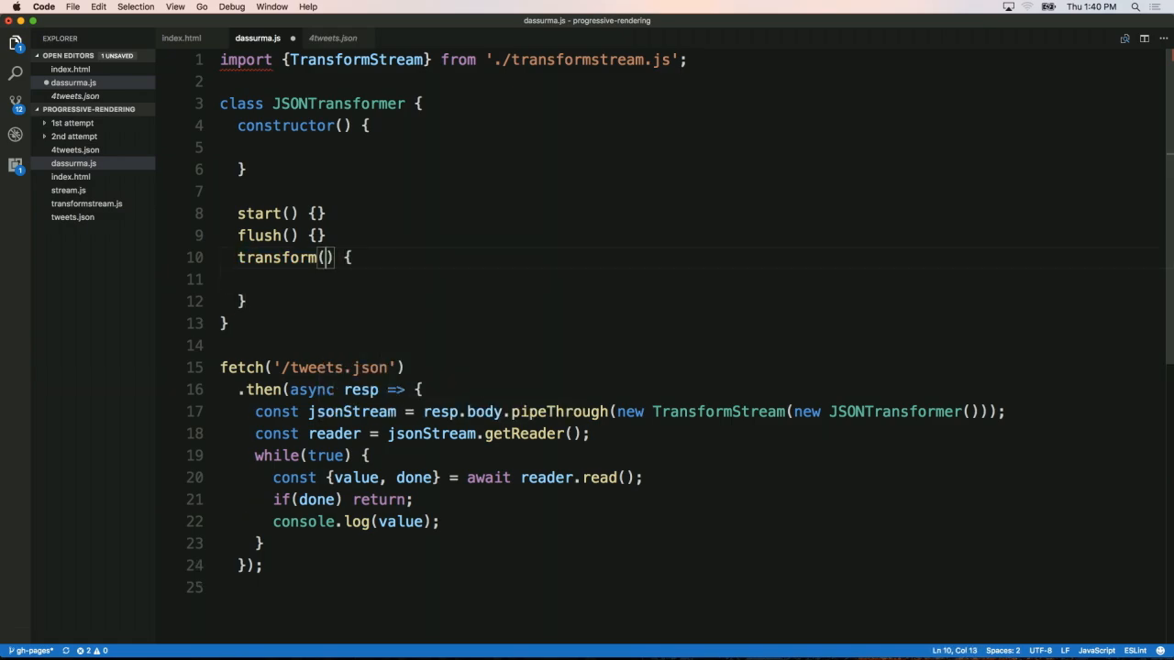
text(chunk)
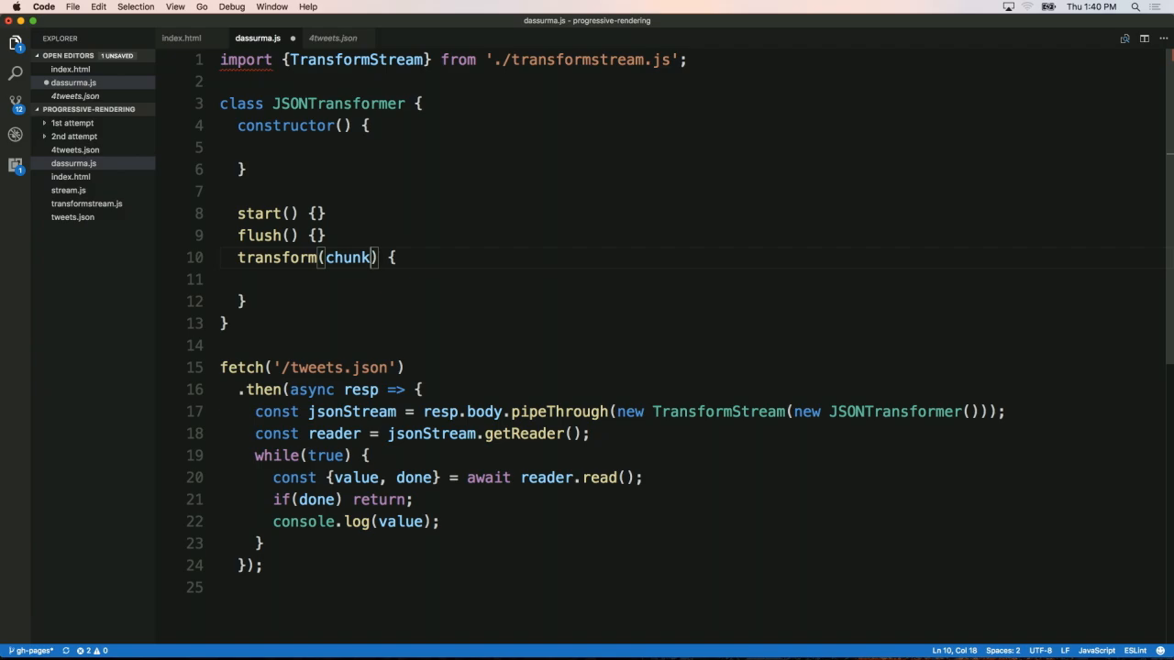
text(, contr)
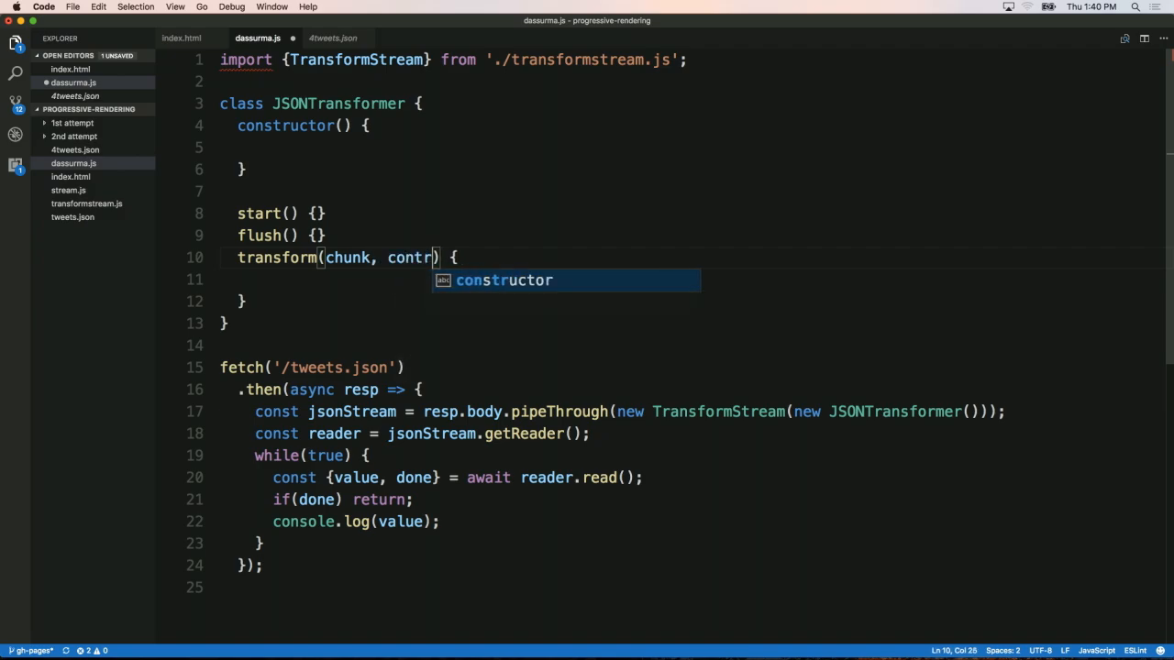